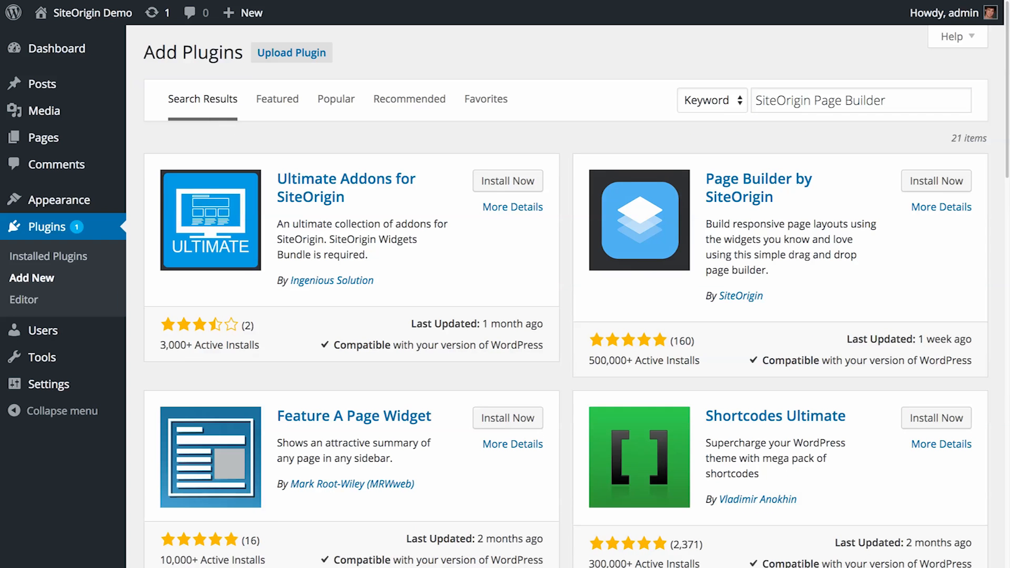
# Search Add Plugins for 'siteorigin widgets bundle' and install SiteOrigin Widgets Bundle
pyautogui.click(935, 181)
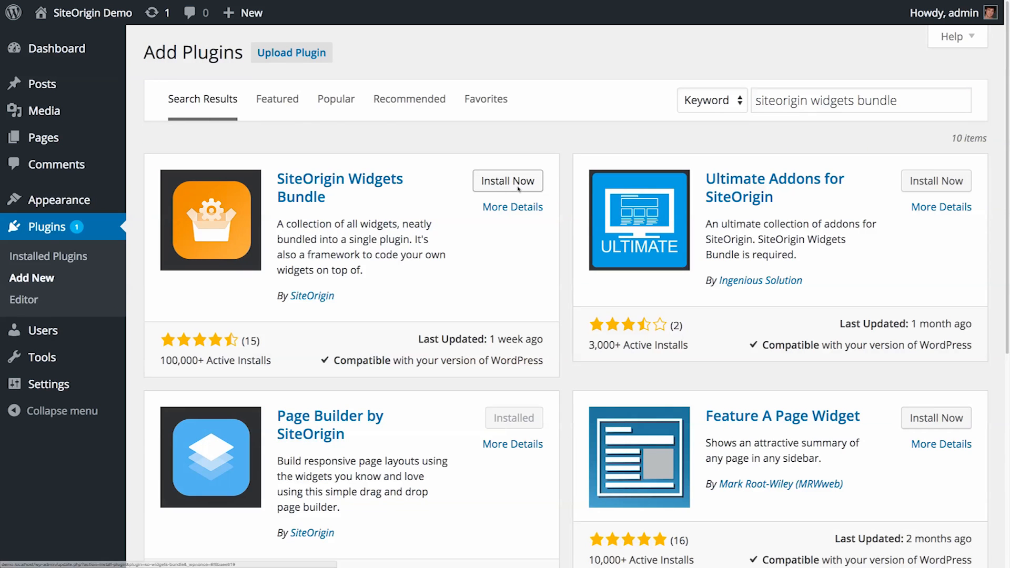
pyautogui.click(507, 181)
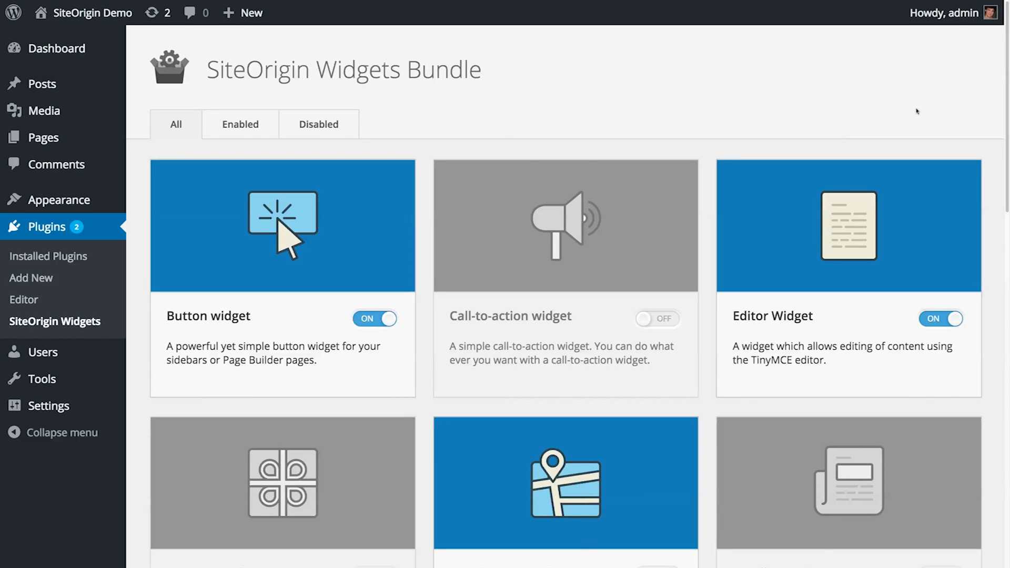
# Switch the Hero Image toggle to ON in the SiteOrigin Widgets list
pyautogui.scroll(-3)
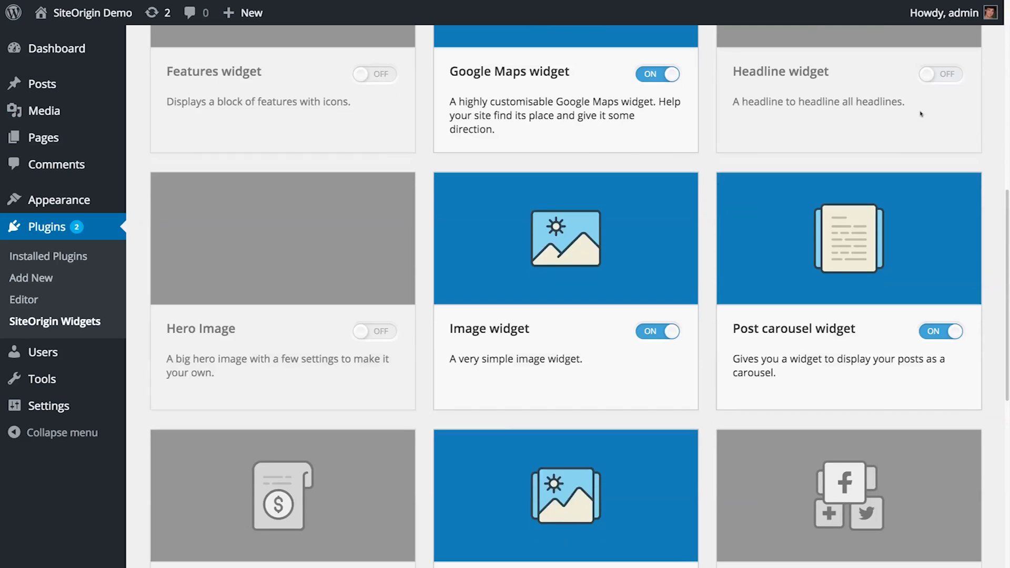
pyautogui.scroll(-3)
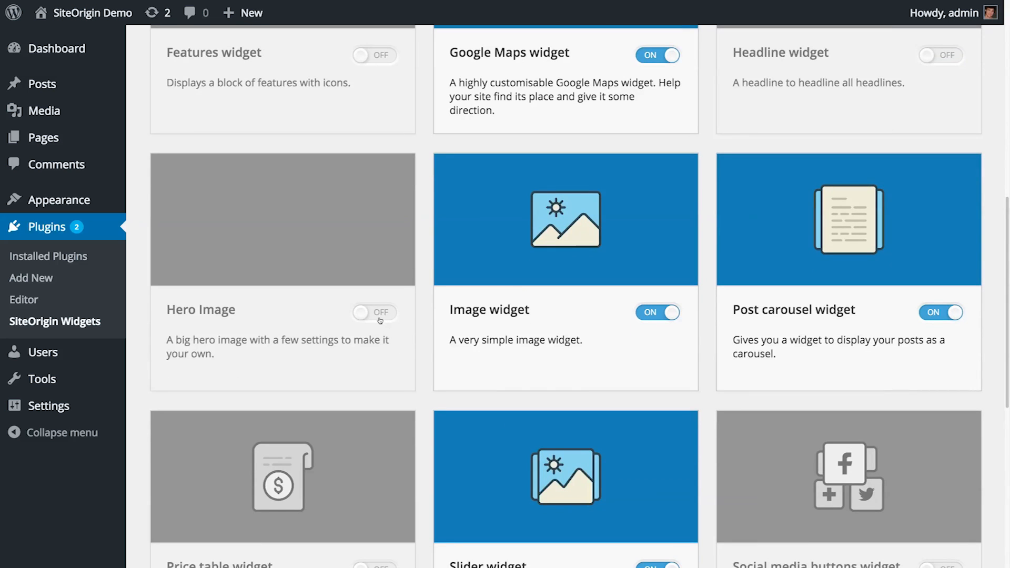
pyautogui.click(373, 312)
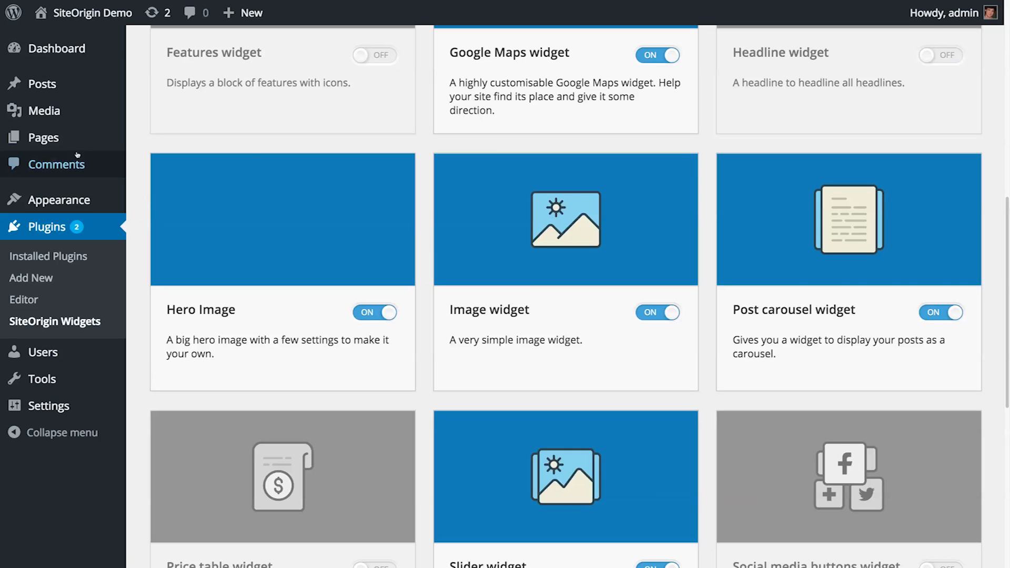
pyautogui.click(159, 161)
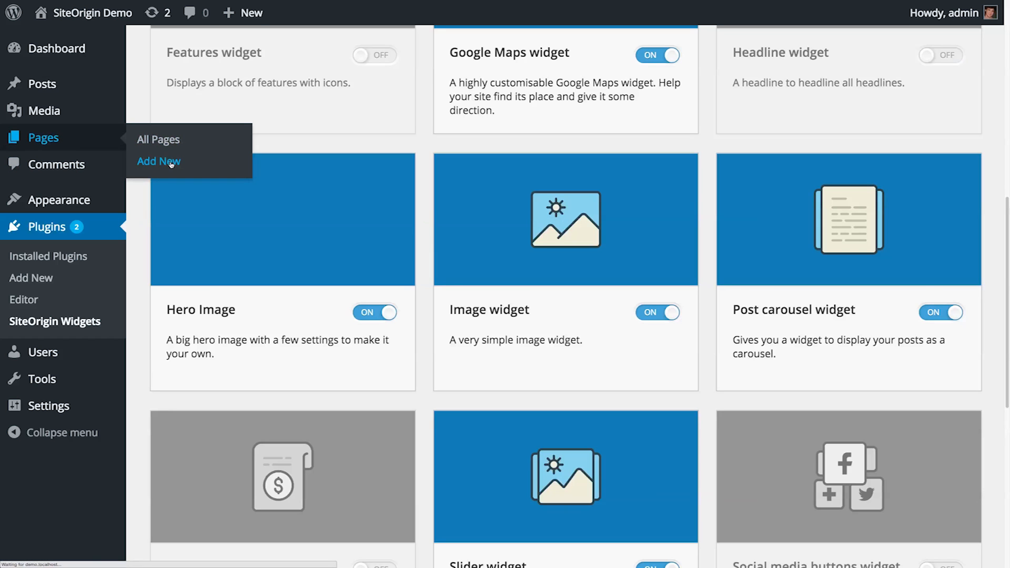
# Add a new page titled 'Hero Home Page'
pyautogui.click(159, 161)
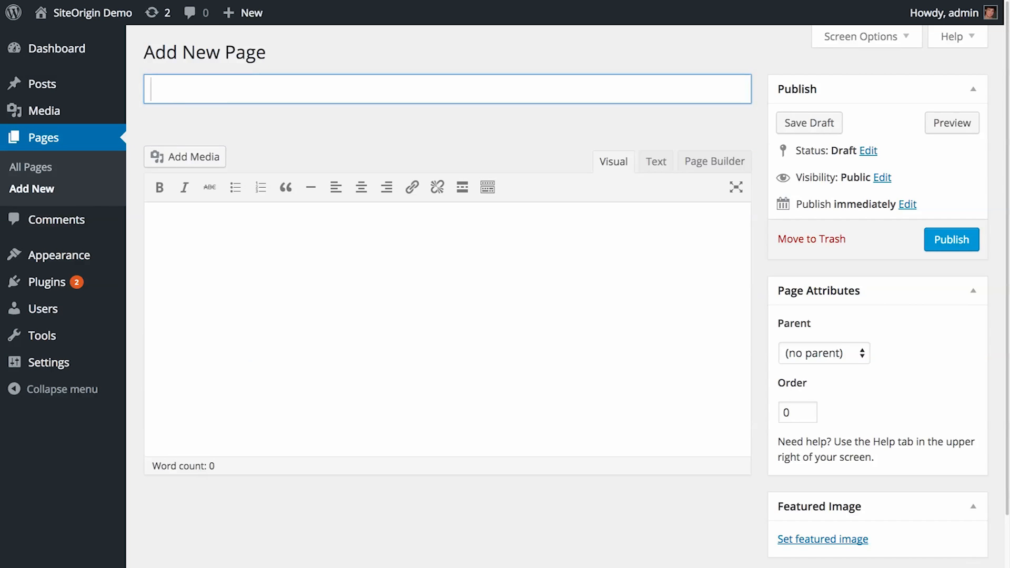
pyautogui.write('Hero Ho')
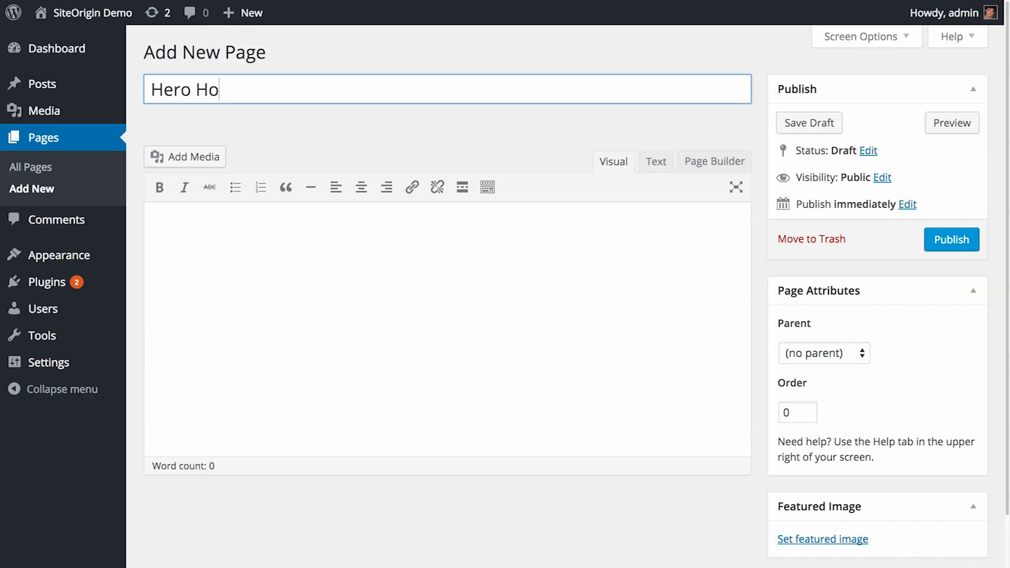
pyautogui.write('me Page')
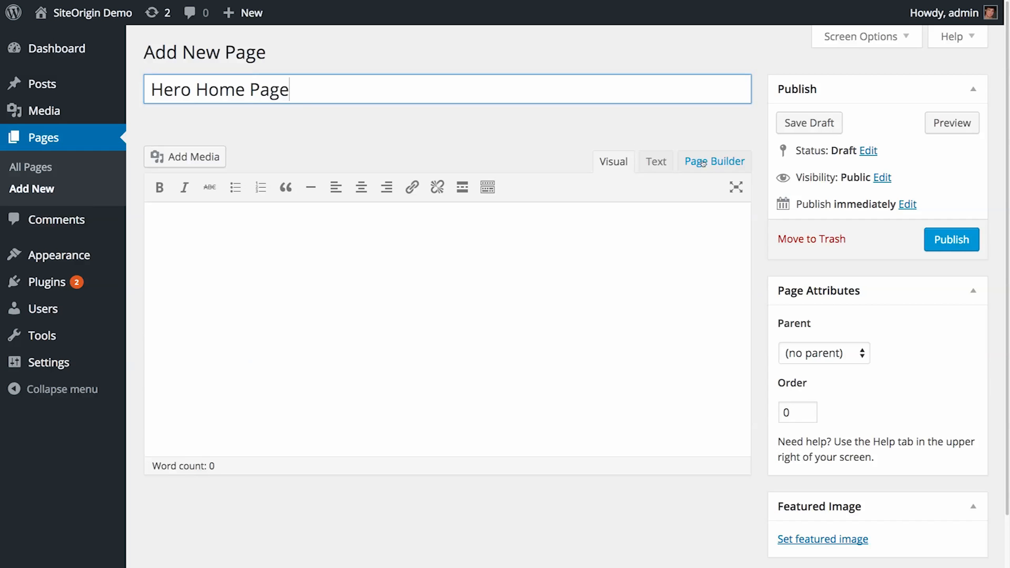
# Switch to Page Builder and add a SiteOrigin Hero widget
pyautogui.click(714, 161)
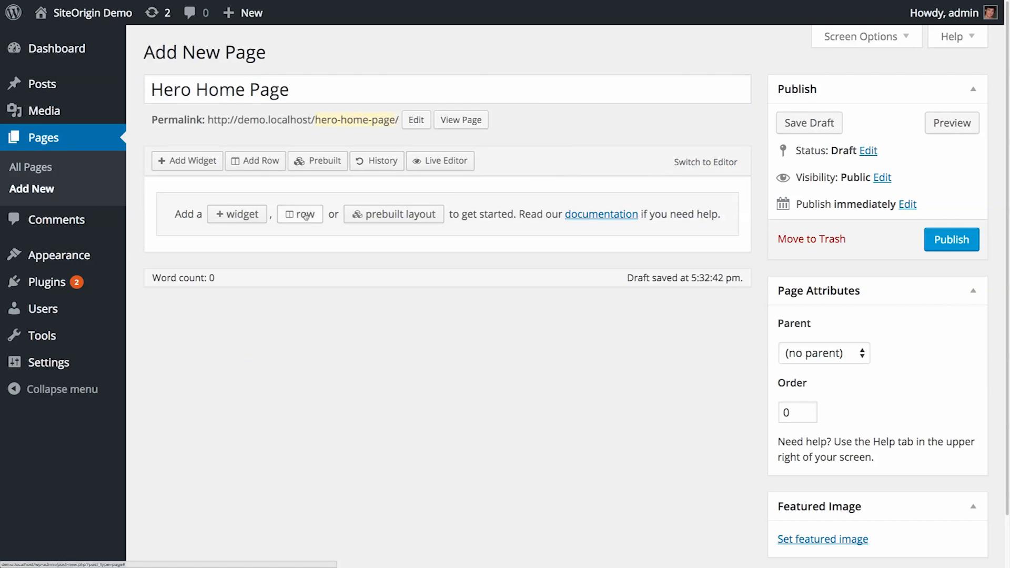
pyautogui.click(299, 214)
pyautogui.write('hero')
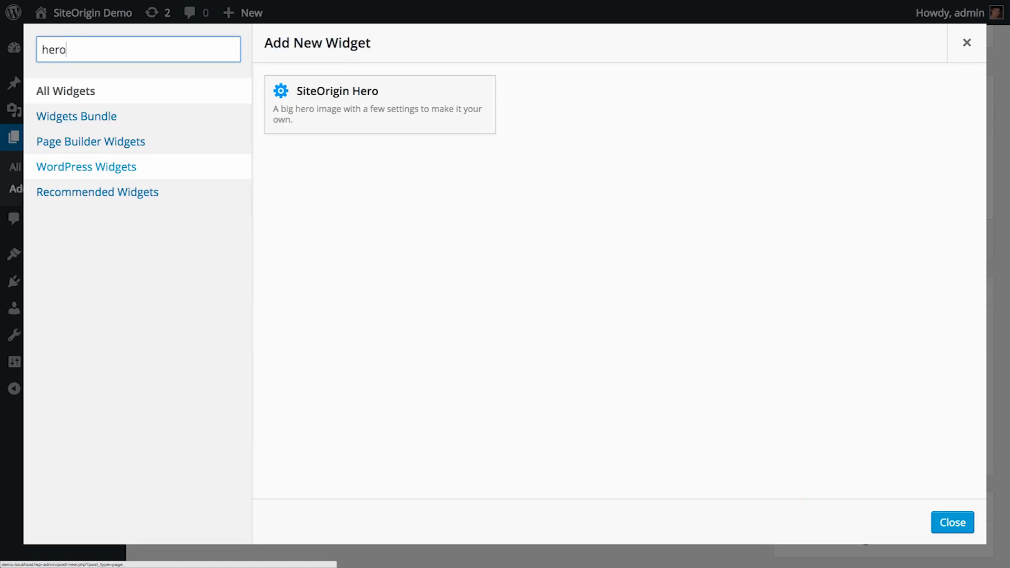
pyautogui.click(379, 105)
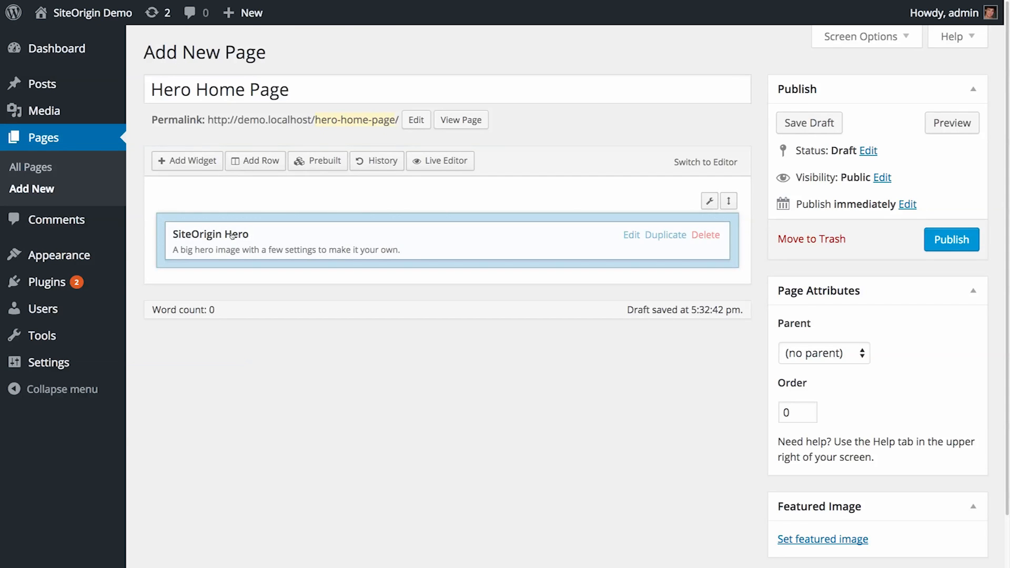
# Edit the SiteOrigin Hero widget and add a first hero frame
pyautogui.click(631, 235)
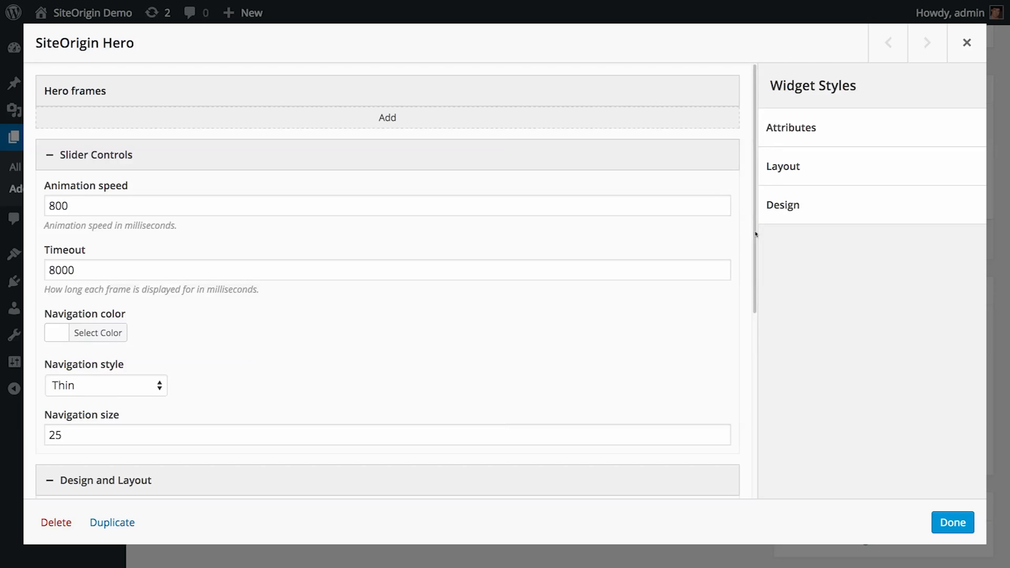
pyautogui.scroll(-3)
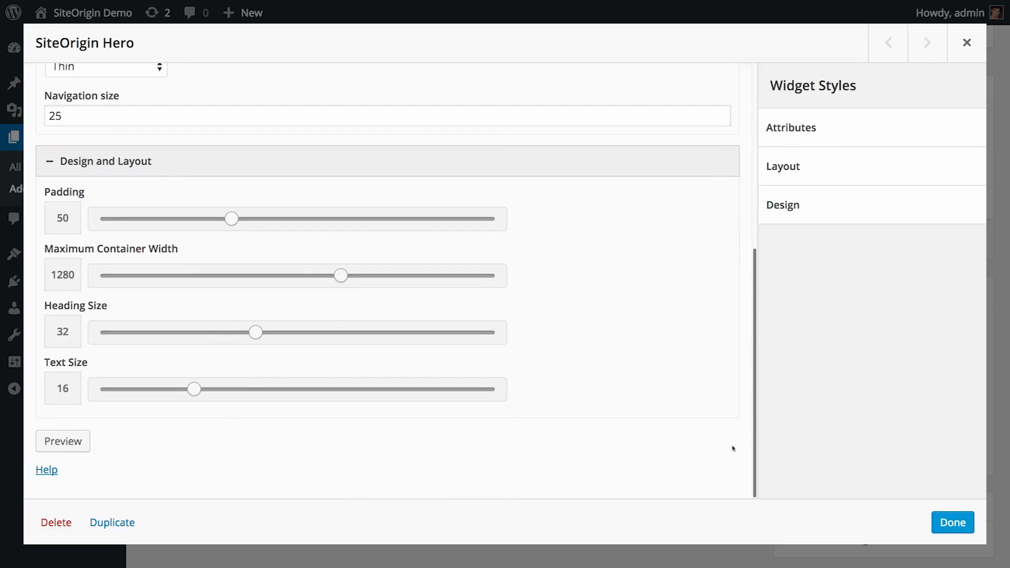
pyautogui.scroll(3)
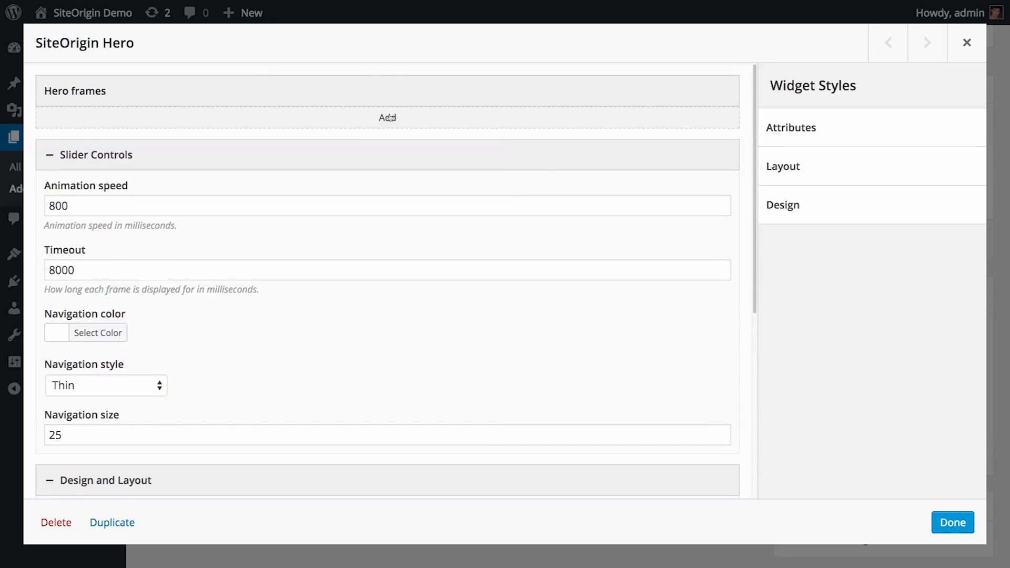
pyautogui.click(386, 117)
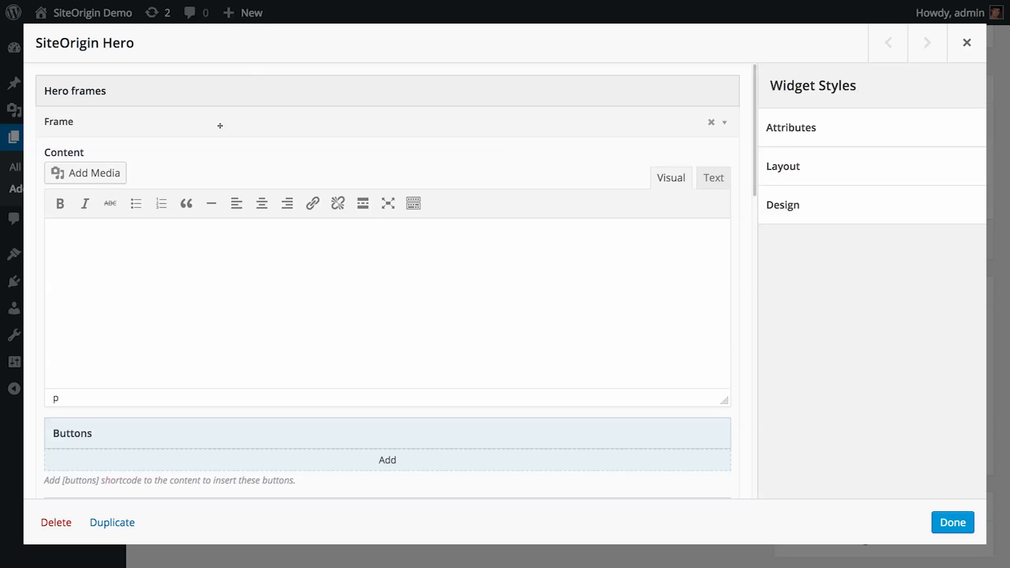
# Type 'This is our Awesome Service!' as a main heading, then 'Try It Out Today'
pyautogui.write('T')
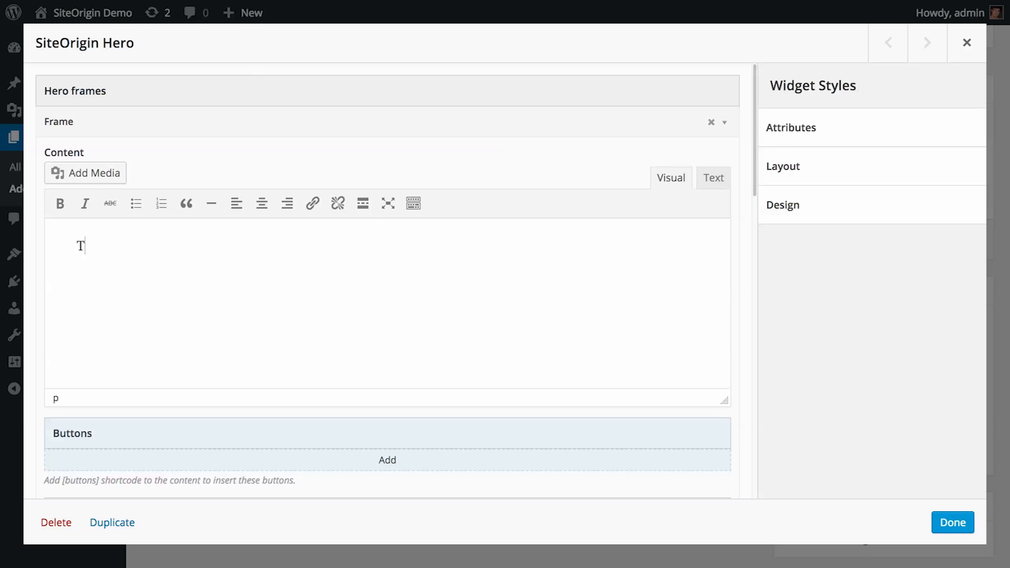
pyautogui.write('his is our Awesome Service!')
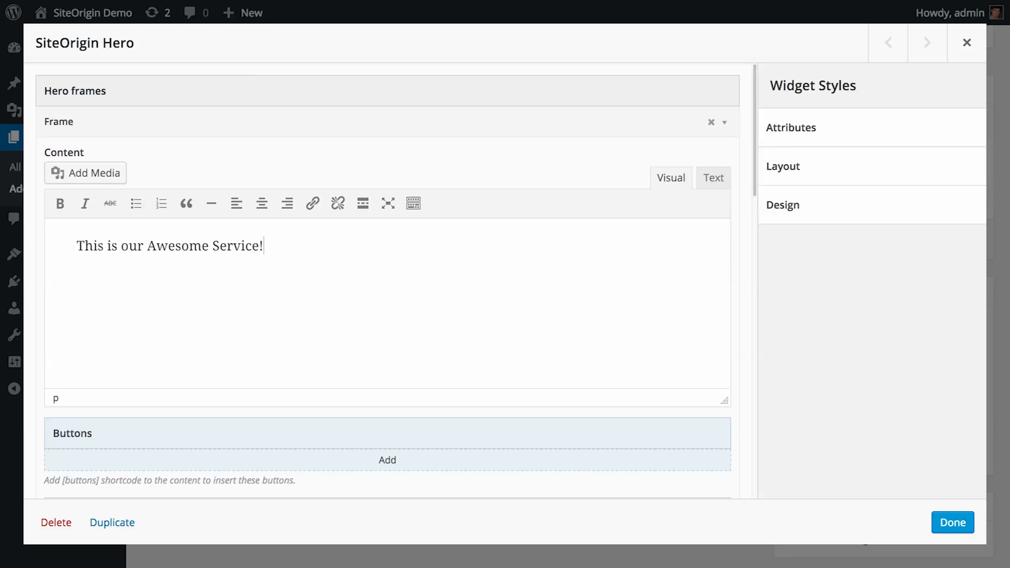
pyautogui.click(412, 203)
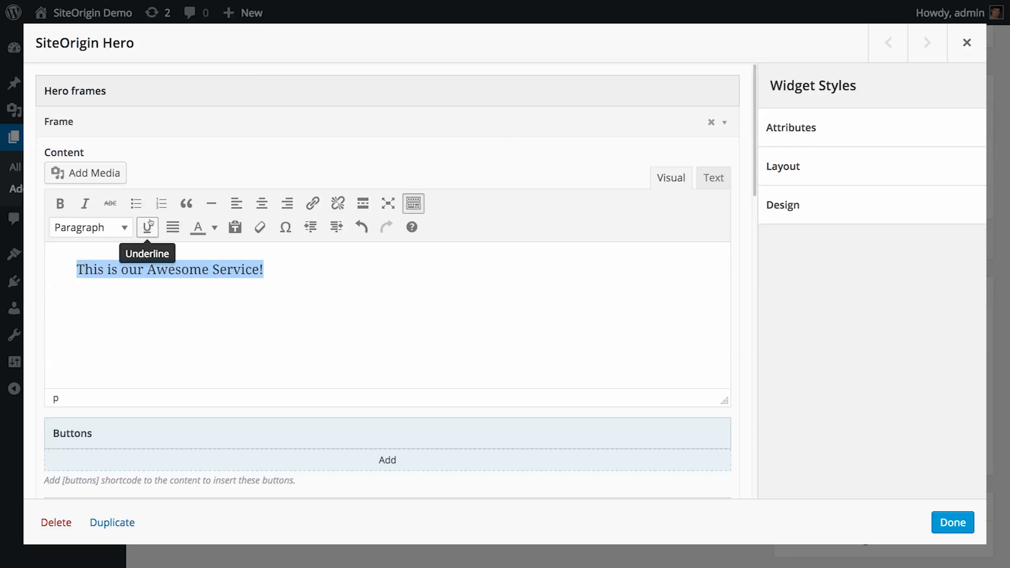
pyautogui.click(90, 228)
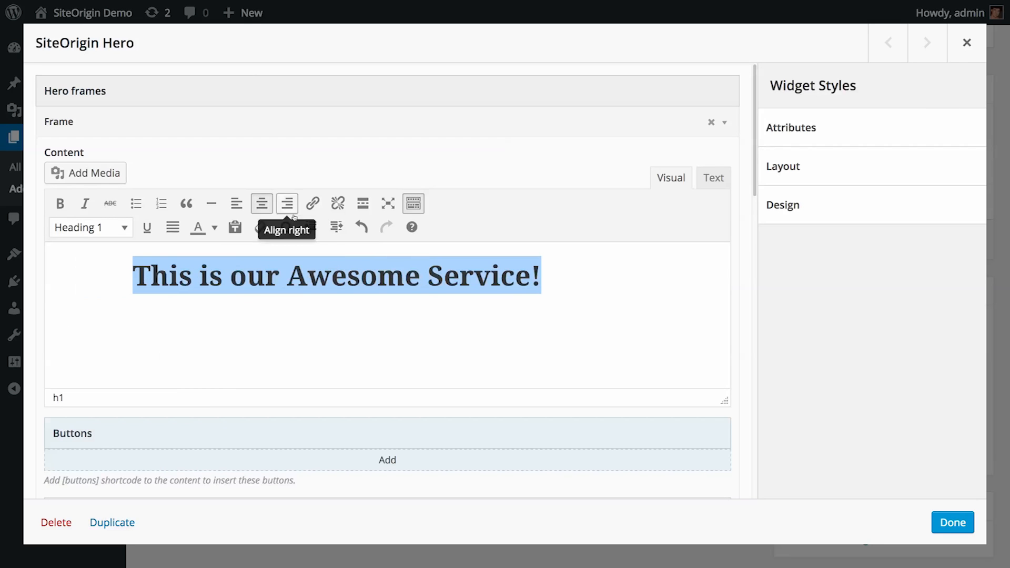
pyautogui.write('Try')
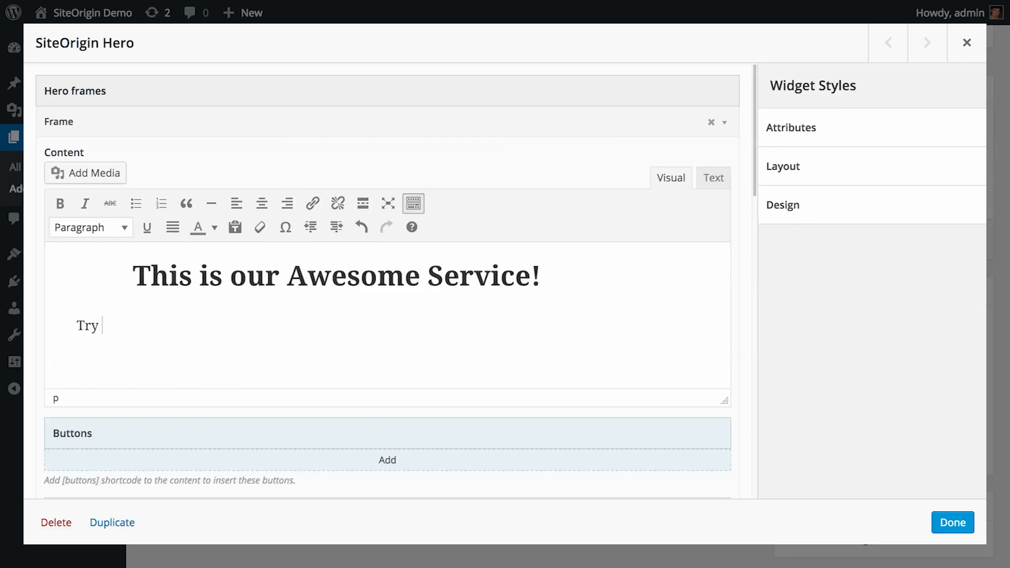
pyautogui.write('It Out Today')
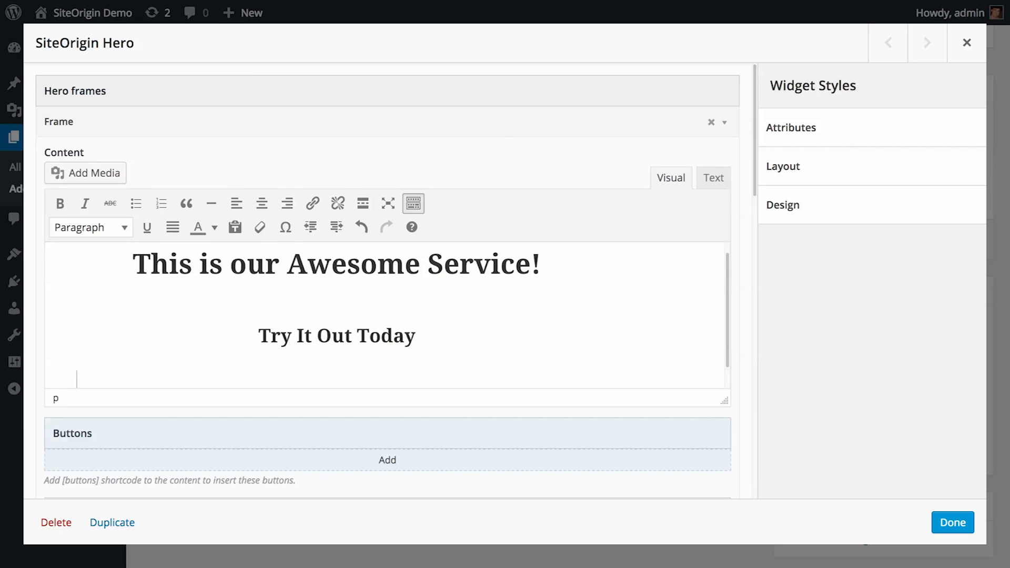
# Add the 'We're doing amazing things, why not give us…' sentence and the [buttons] shortcode
pyautogui.write('Give')
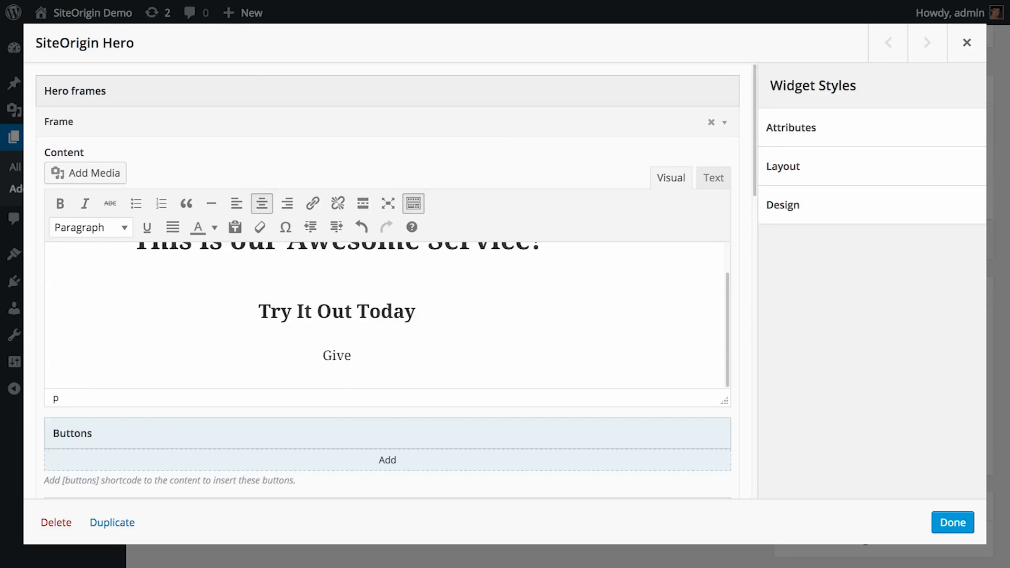
pyautogui.write("We're doing ama")
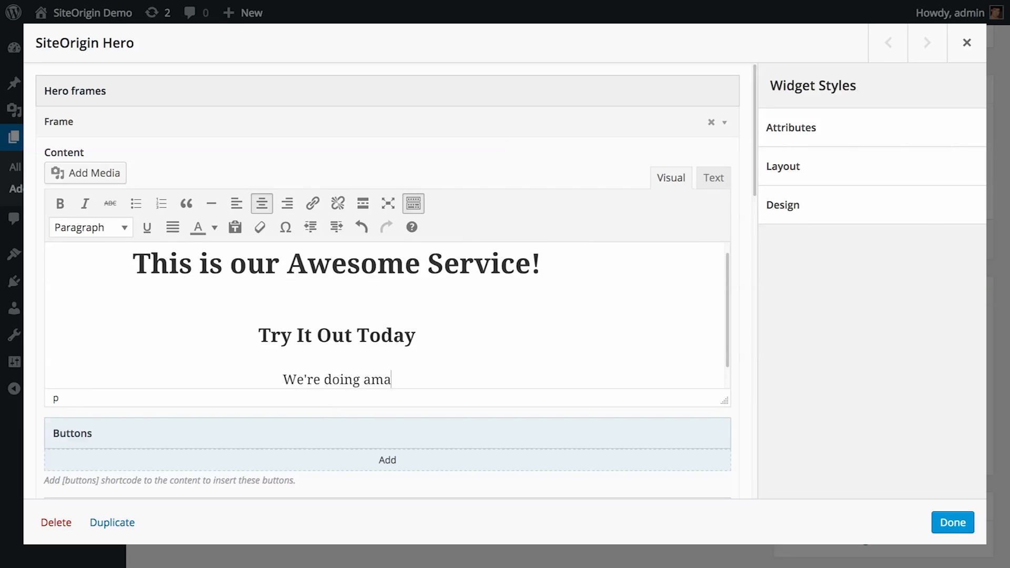
pyautogui.write('zing things, why not give us a call?')
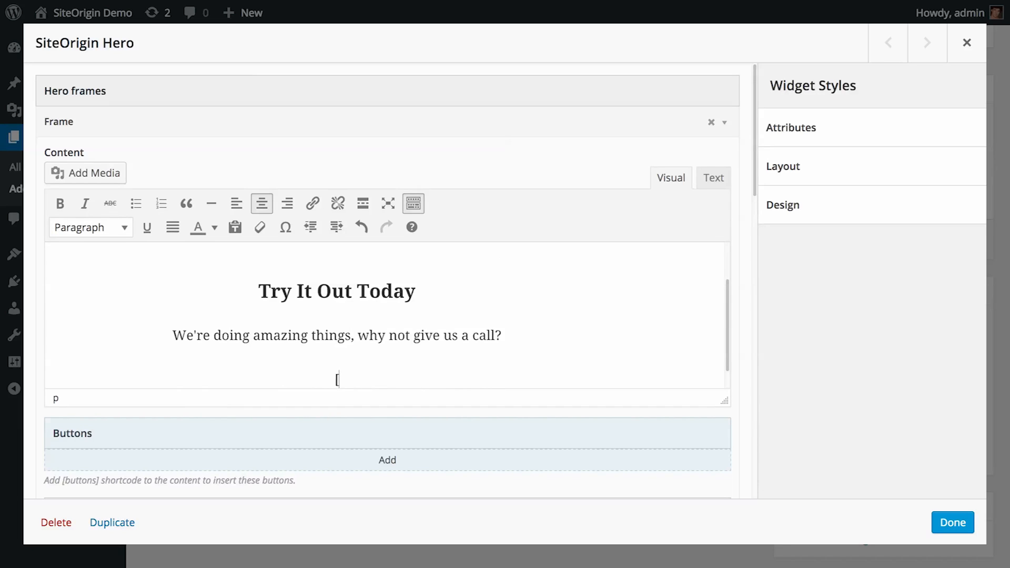
pyautogui.write('butt')
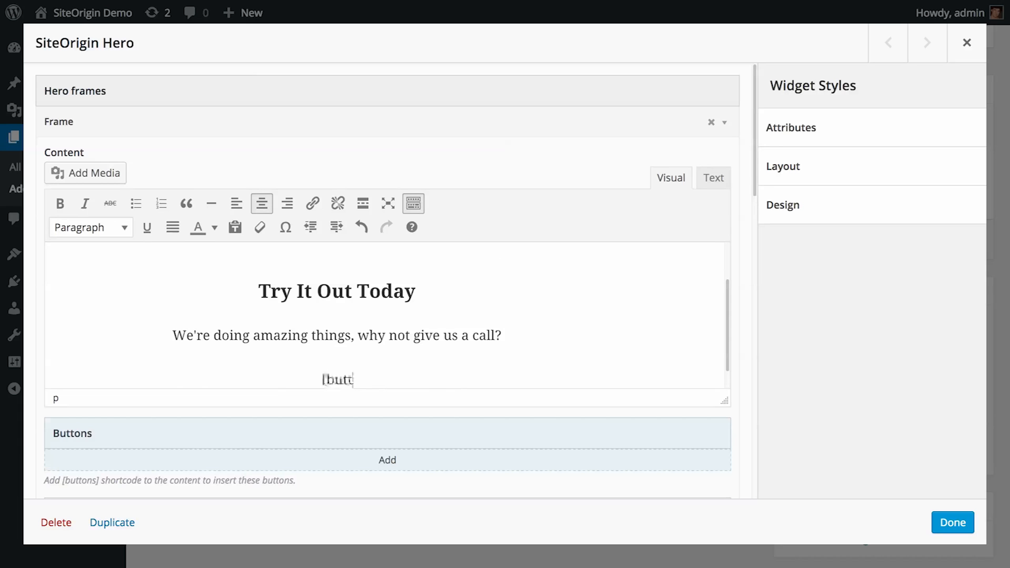
pyautogui.write('ons]')
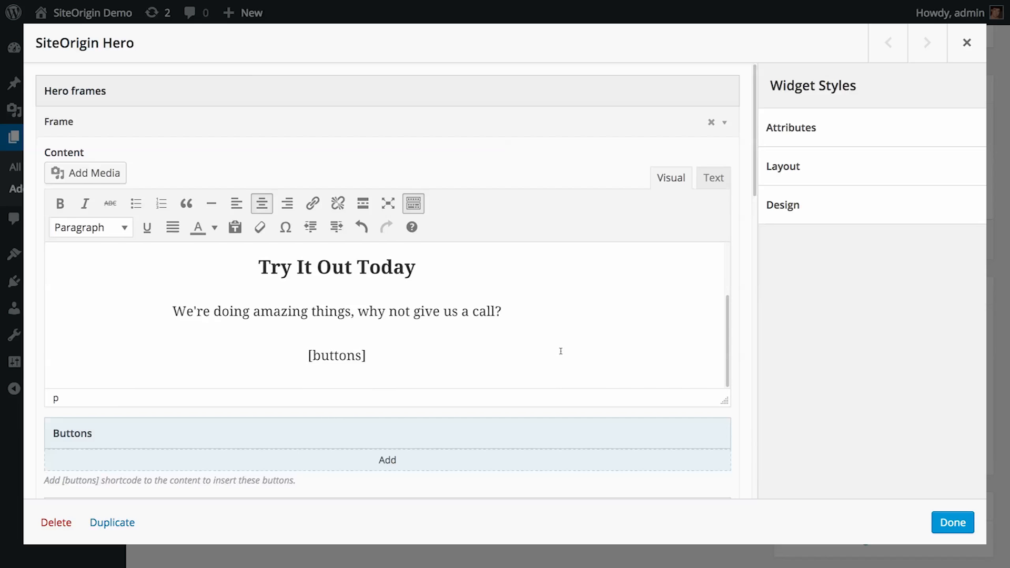
# Add a 'Contact Us' button linking to #path-to-contact-page
pyautogui.click(386, 460)
pyautogui.write('Contact U')
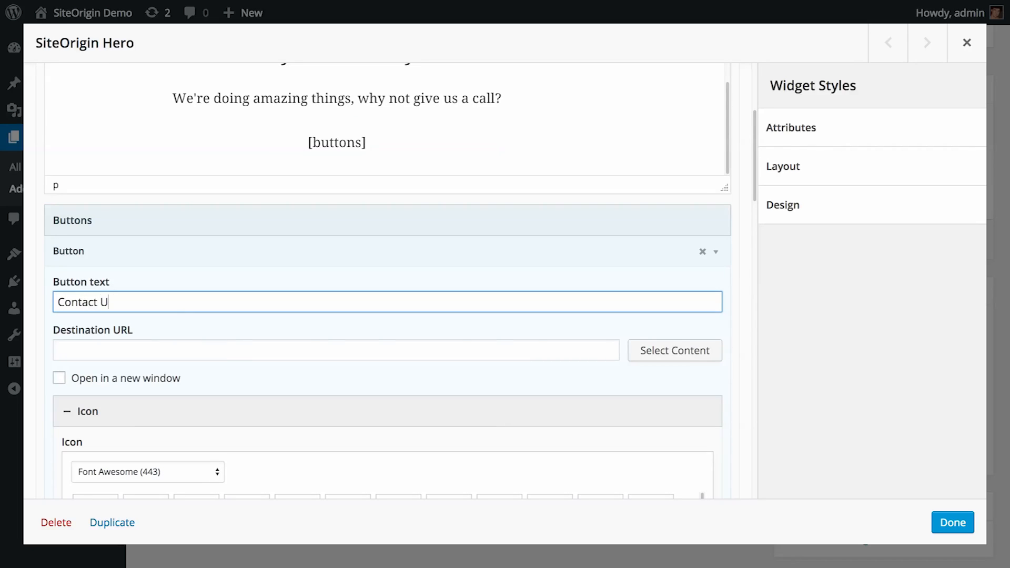
pyautogui.write('#path-to-contact-page')
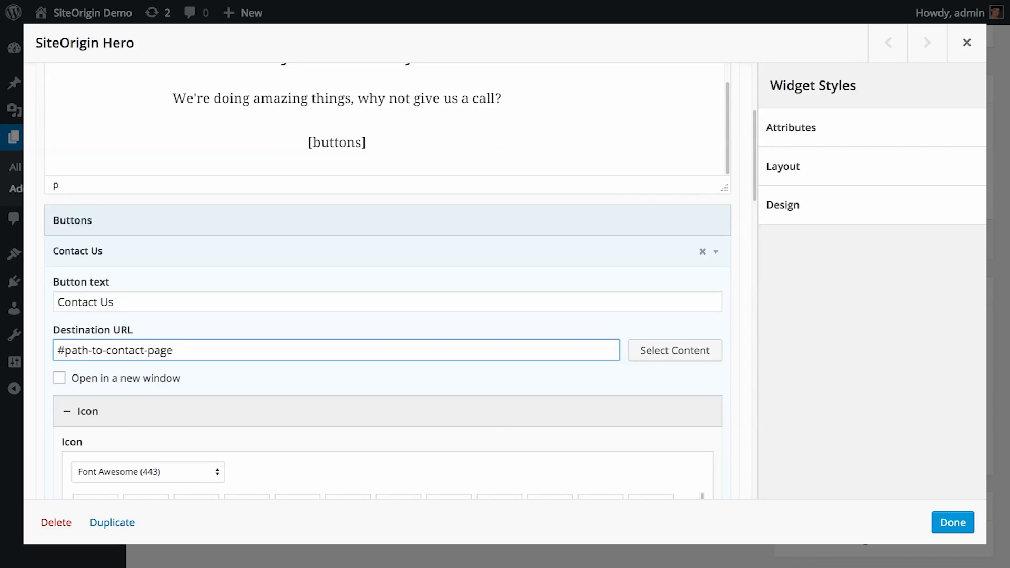
pyautogui.scroll(-3)
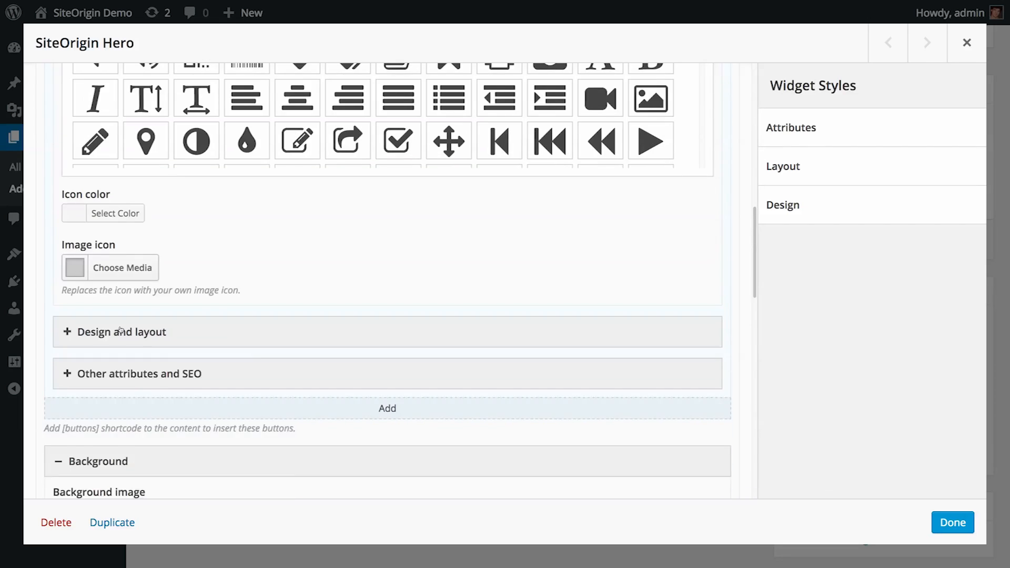
pyautogui.click(121, 332)
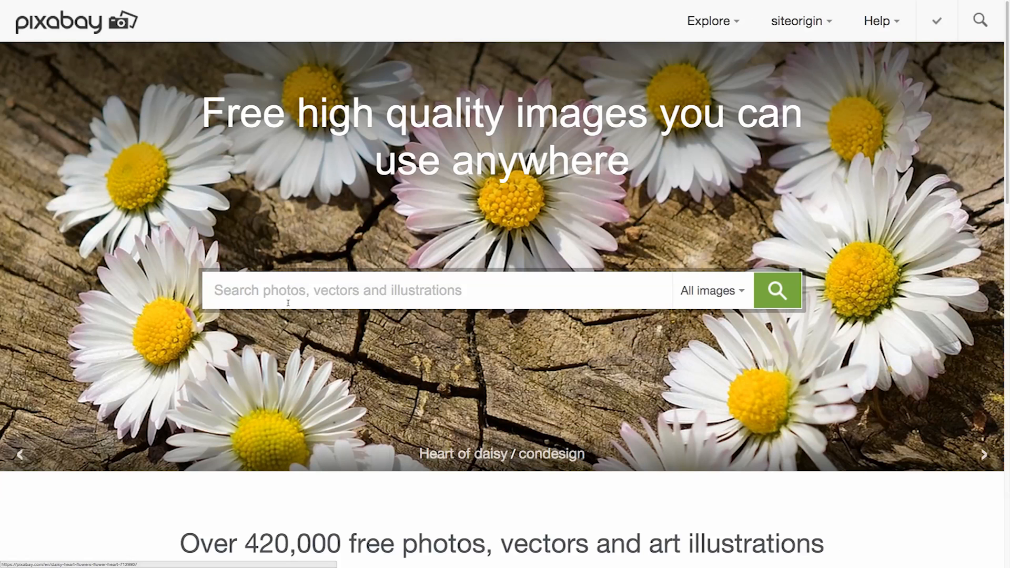
# Search Pixabay for 'city street' and open a street photo to download
pyautogui.write('city street')
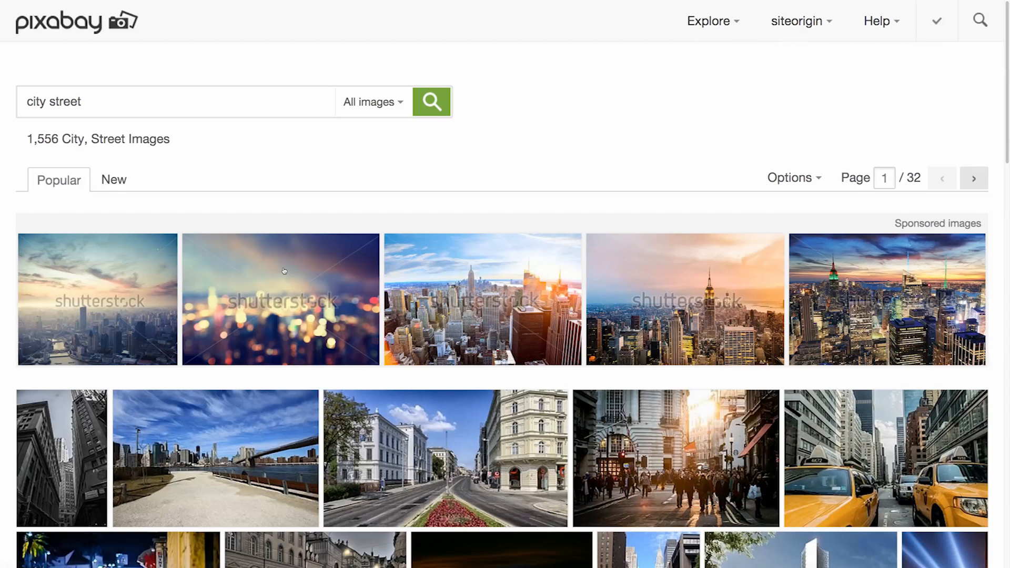
pyautogui.click(675, 458)
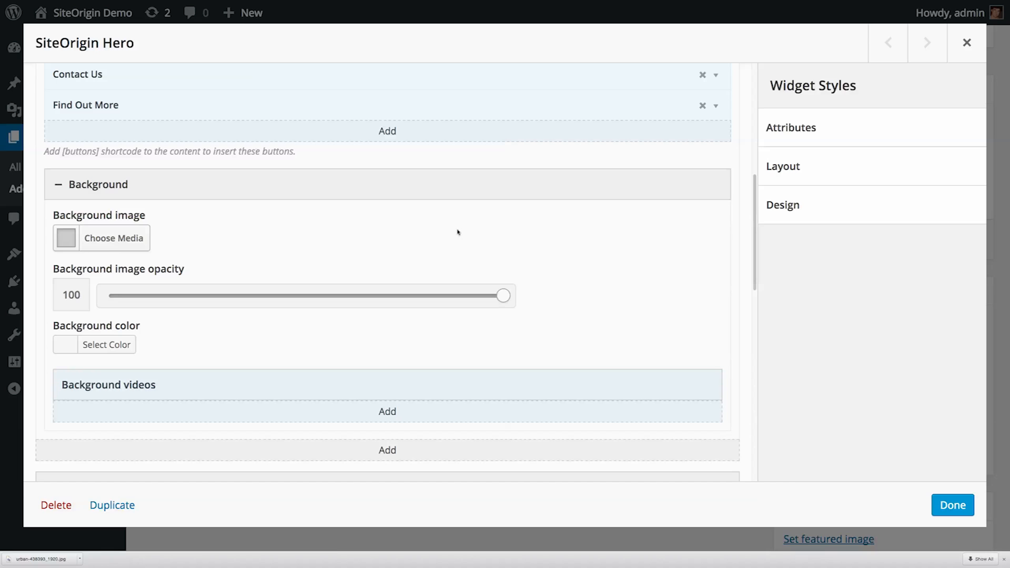
# Set the downloaded street photo as the hero background and preview the widget
pyautogui.click(113, 238)
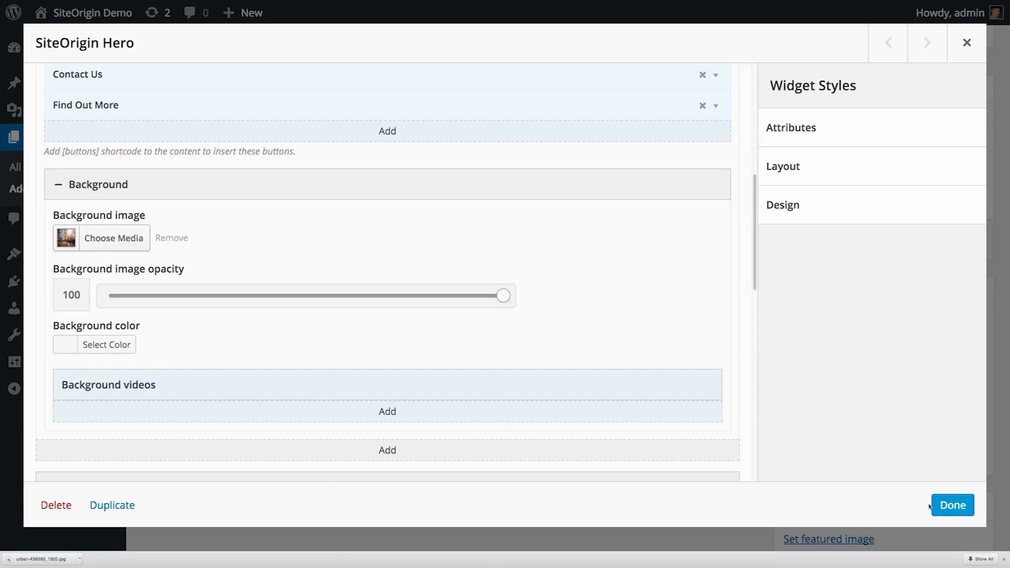
pyautogui.click(952, 504)
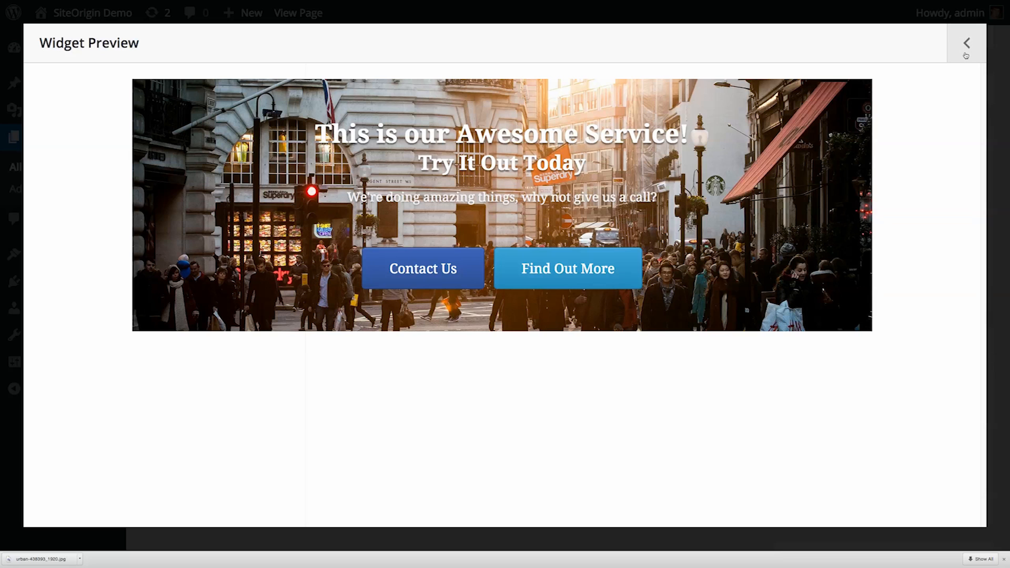
# Set background colour #383838 and image opacity 69, then preview the Hero Home Page
pyautogui.click(966, 43)
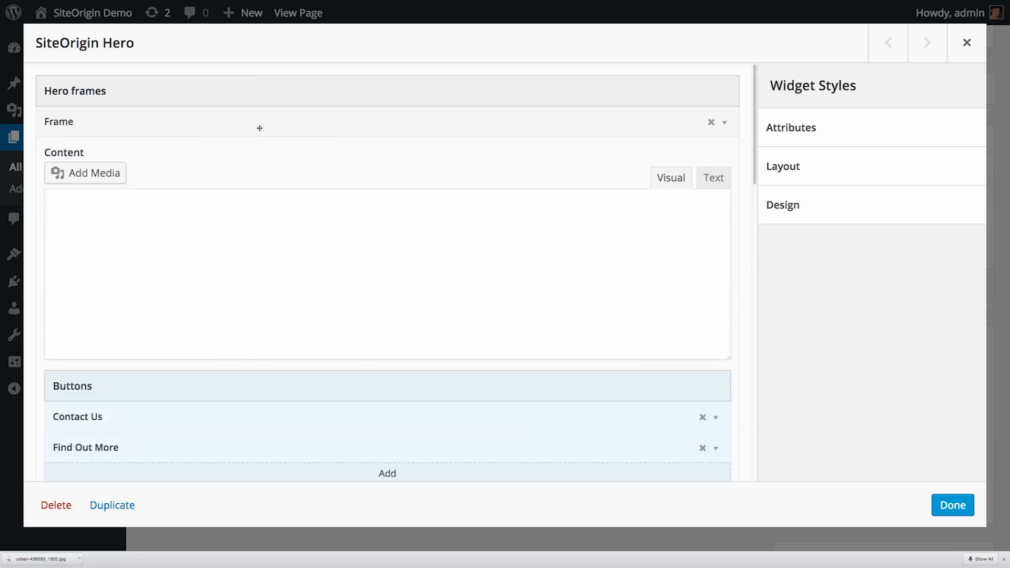
pyautogui.scroll(-3)
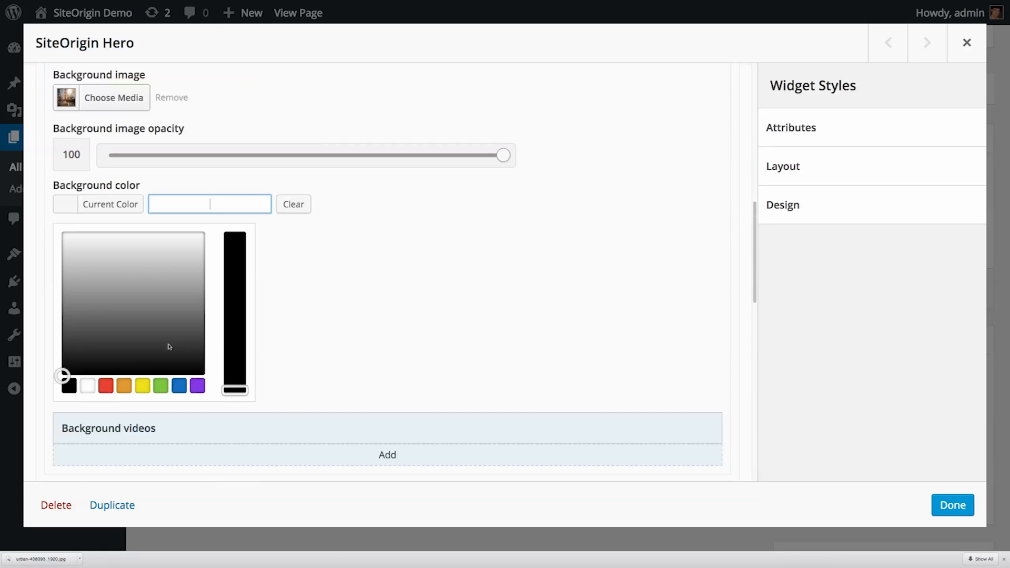
pyautogui.click(63, 345)
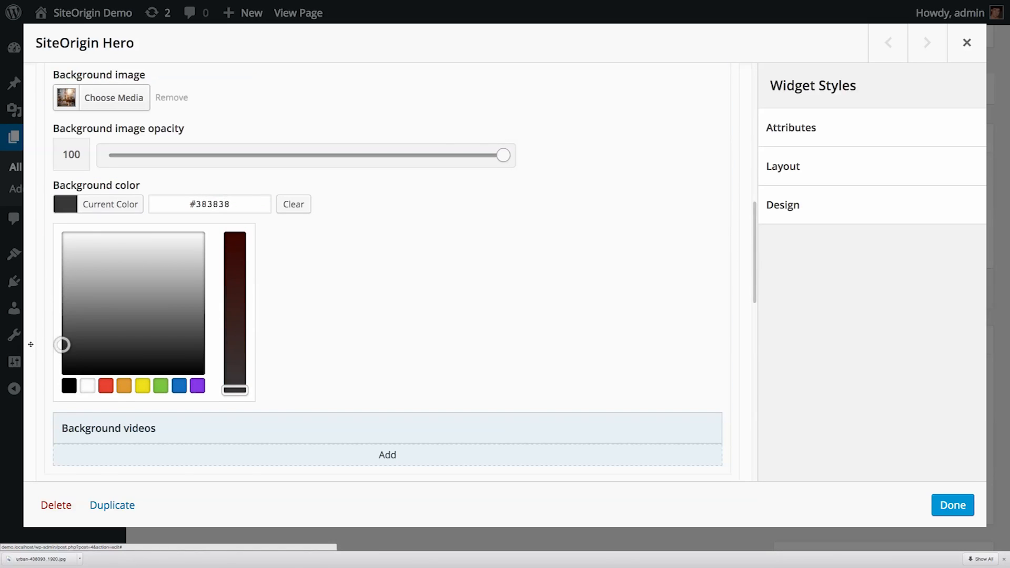
pyautogui.moveTo(503, 155); pyautogui.dragTo(379, 155)
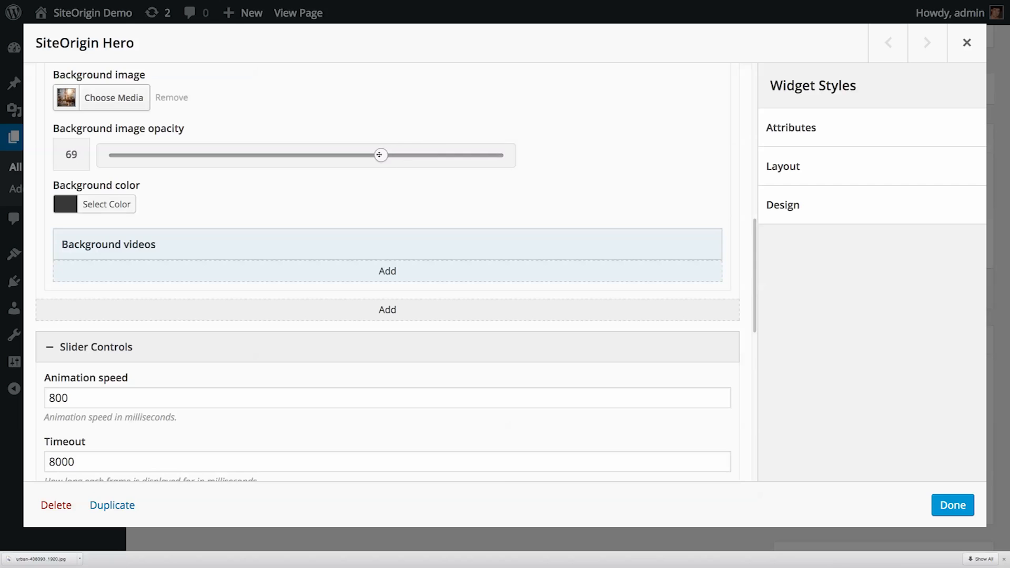
pyautogui.scroll(-3)
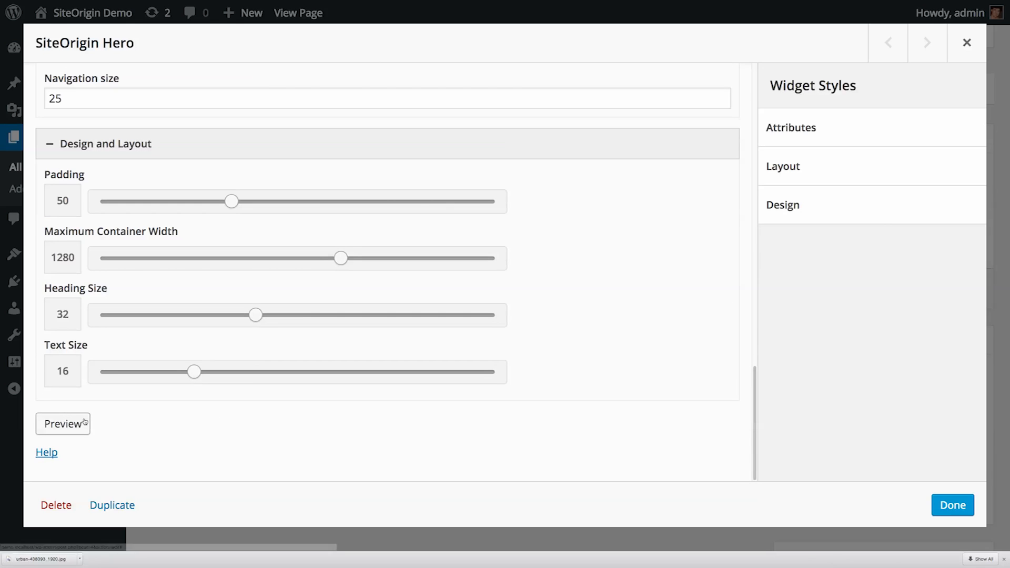
pyautogui.click(952, 505)
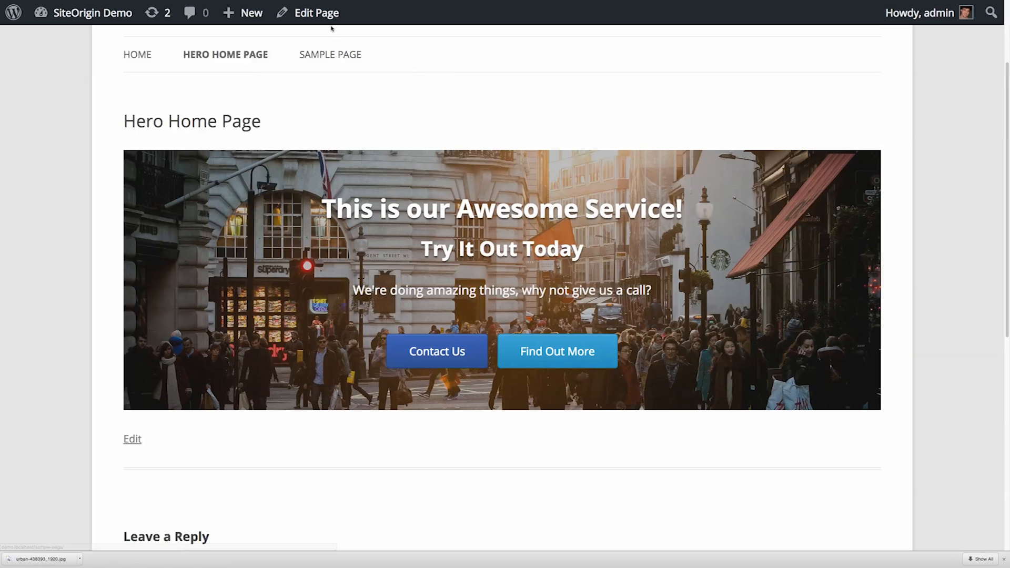